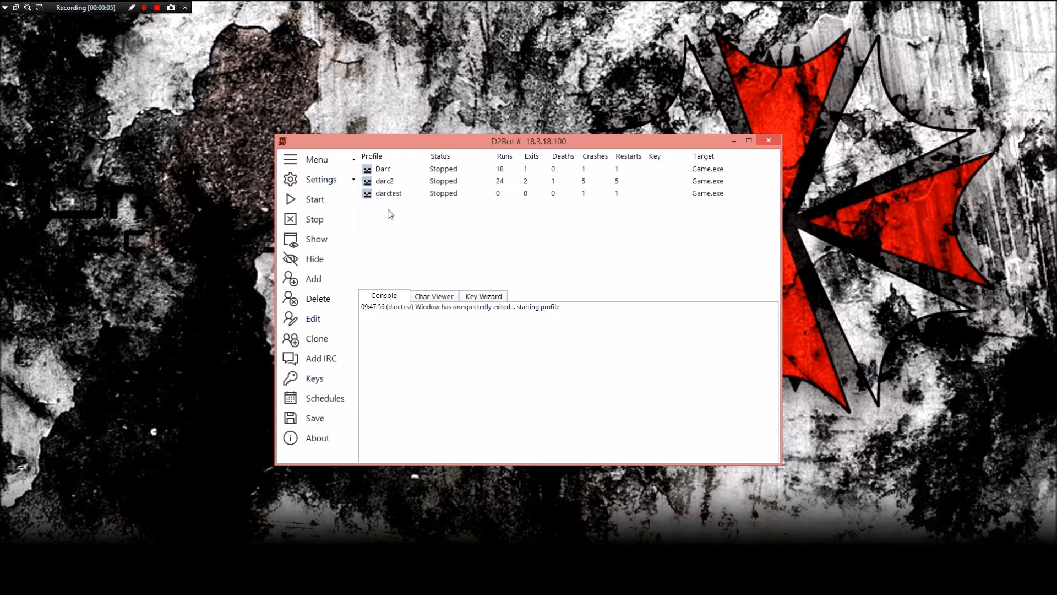
Step: Select the darctest profile in the D2Bot # profile list
click(389, 194)
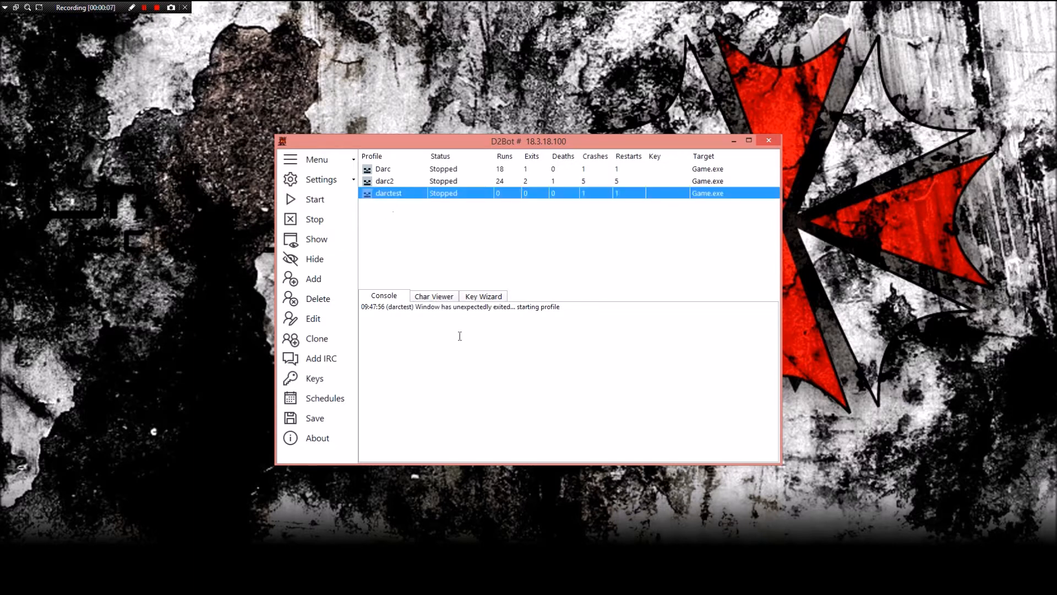
mouse_move(411, 240)
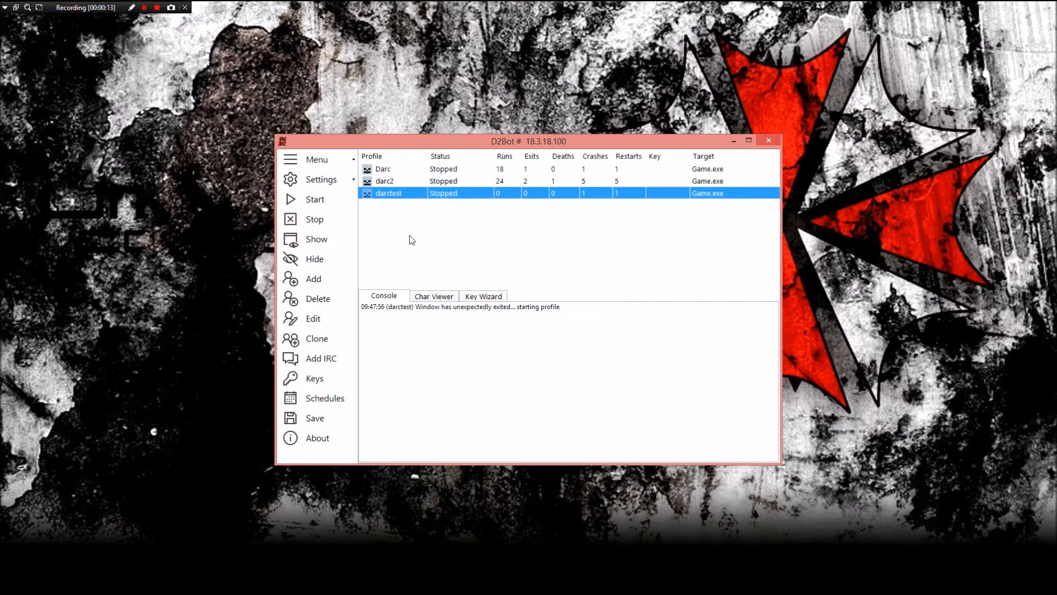
mouse_move(396, 198)
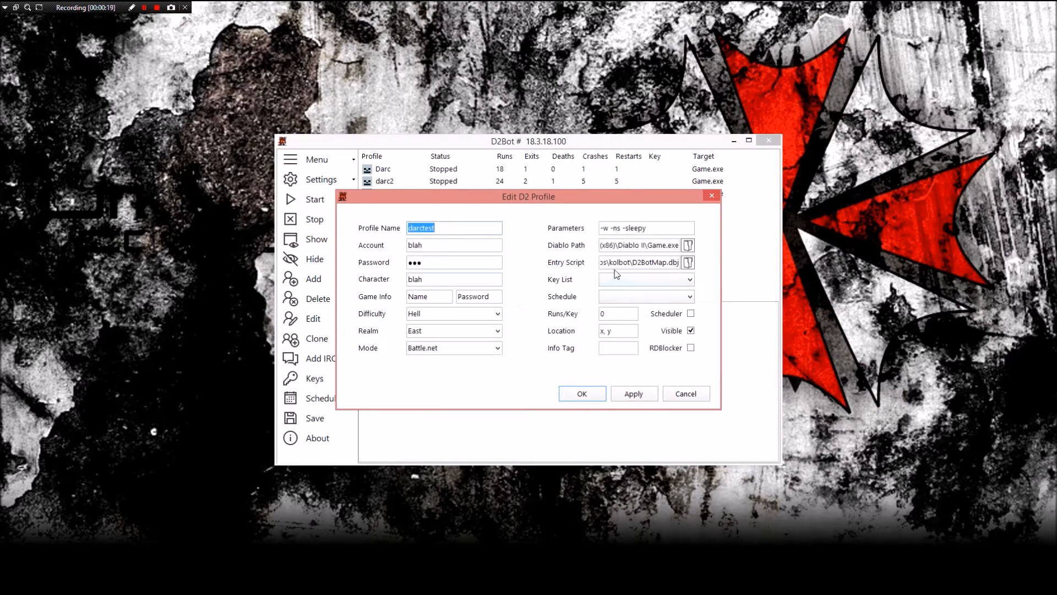
Step: Choose D2BotMap.dbj from the kolbot folder as darctest's entry script and save
click(687, 263)
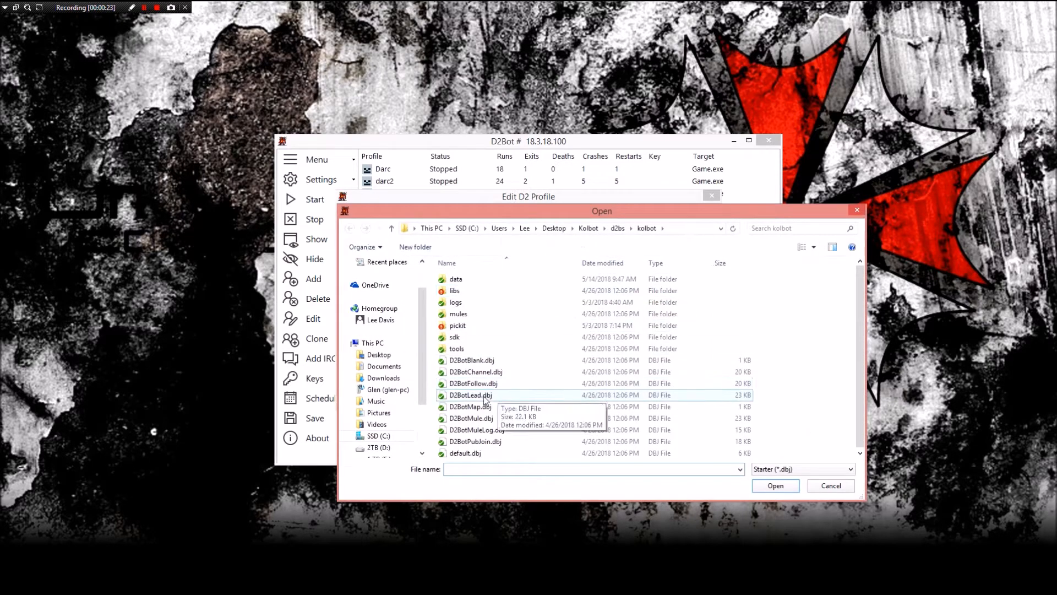
click(470, 394)
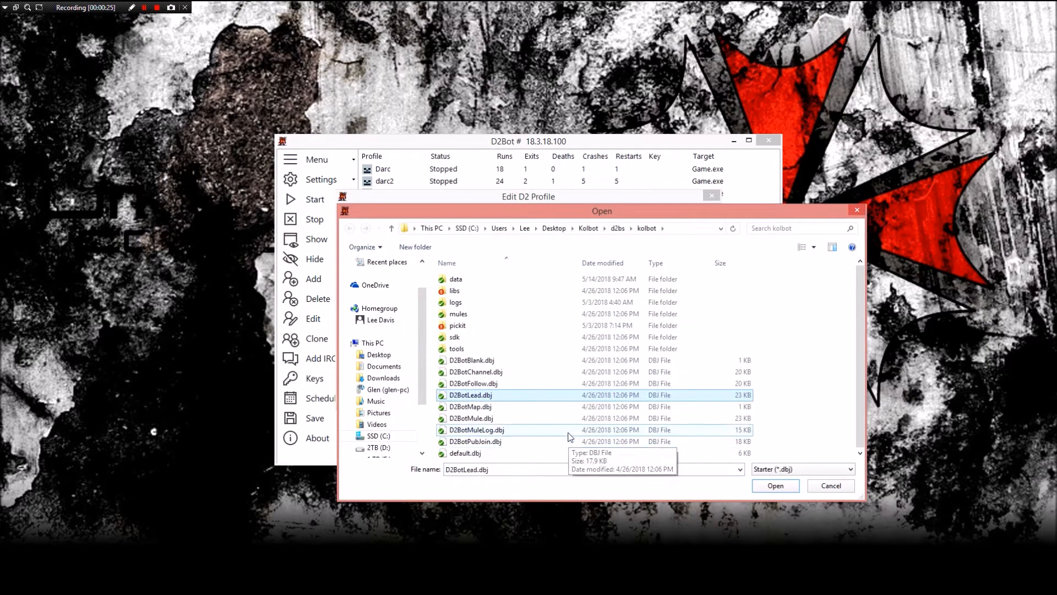
mouse_move(499, 408)
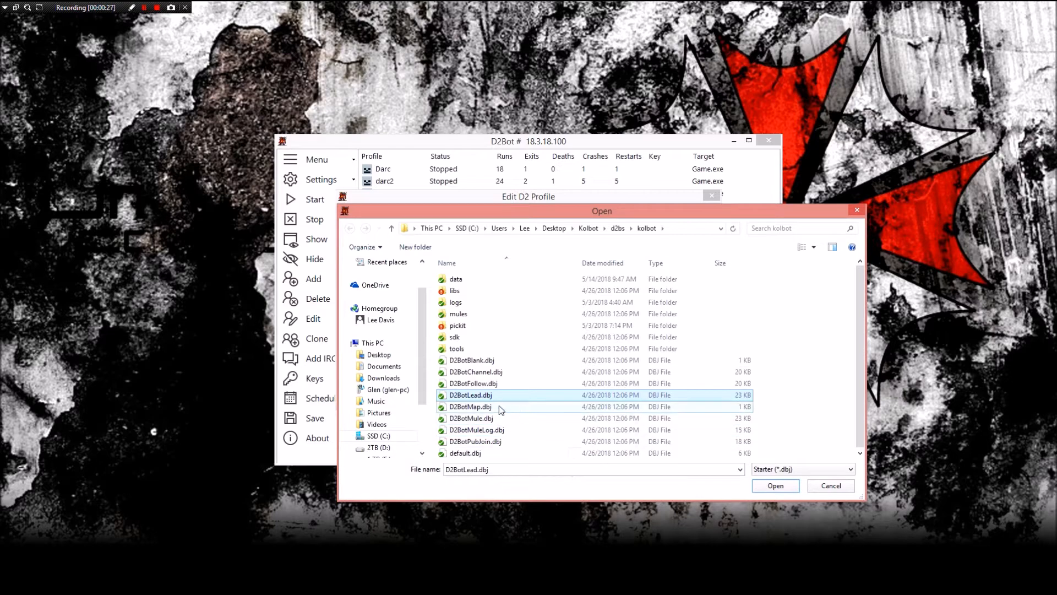
click(470, 406)
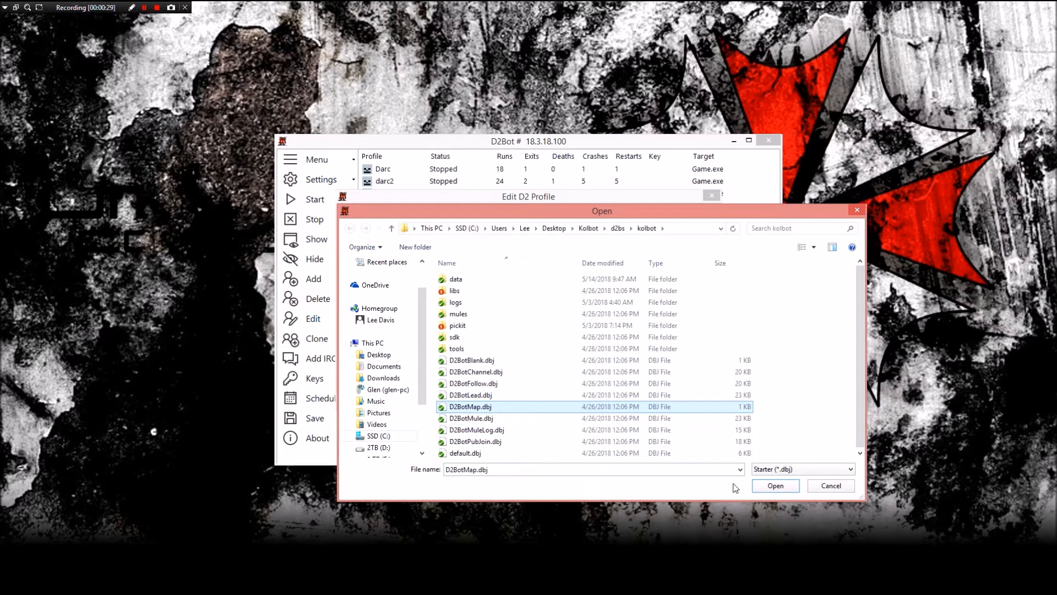
click(774, 485)
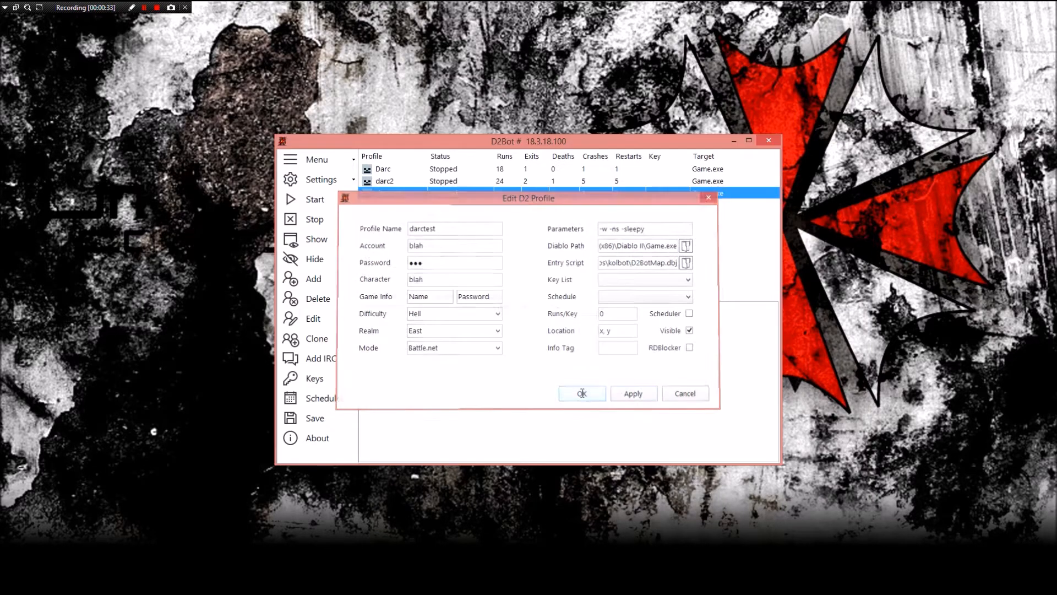
click(581, 394)
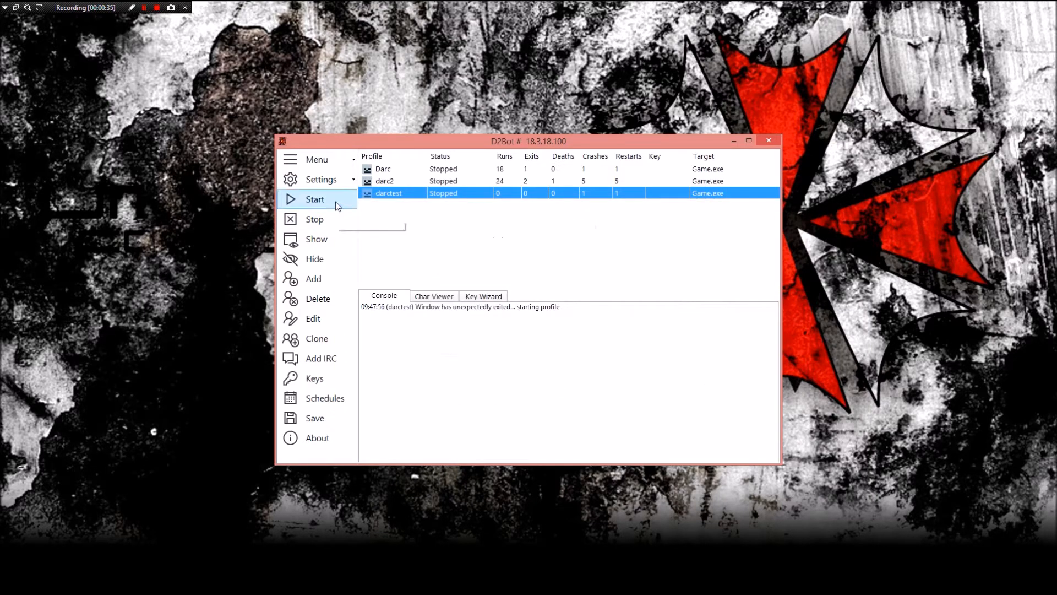
Step: Start darctest, log in to Battle.net past the password error, and create game Darc1
click(315, 199)
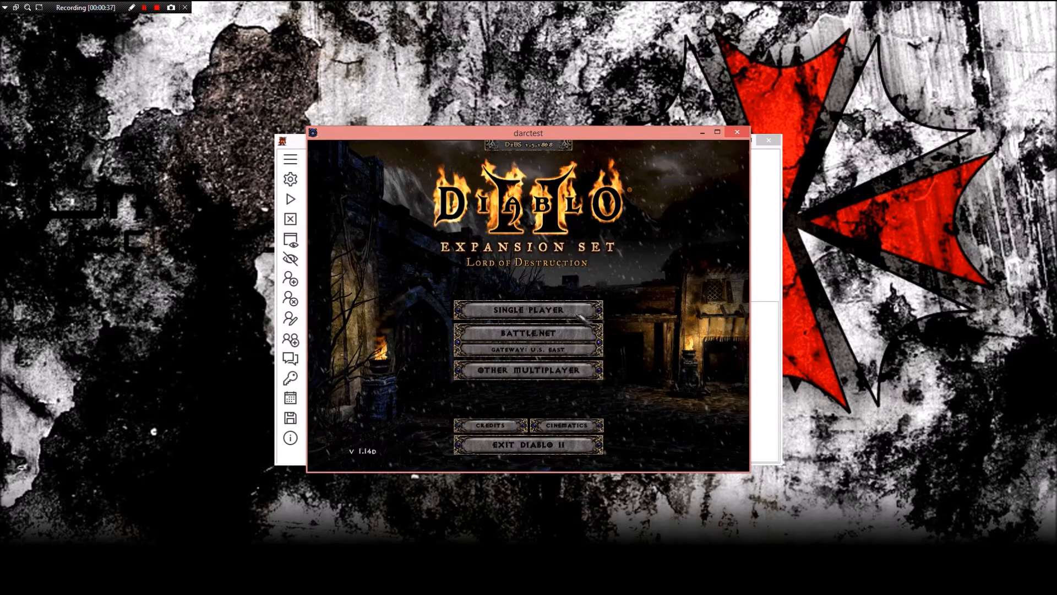
click(528, 333)
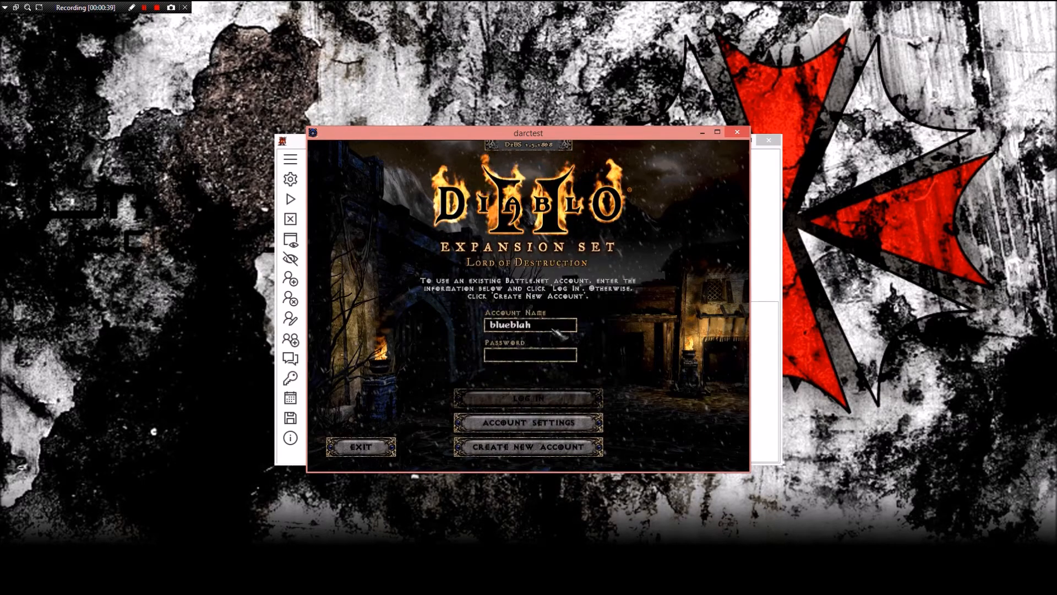
click(528, 398)
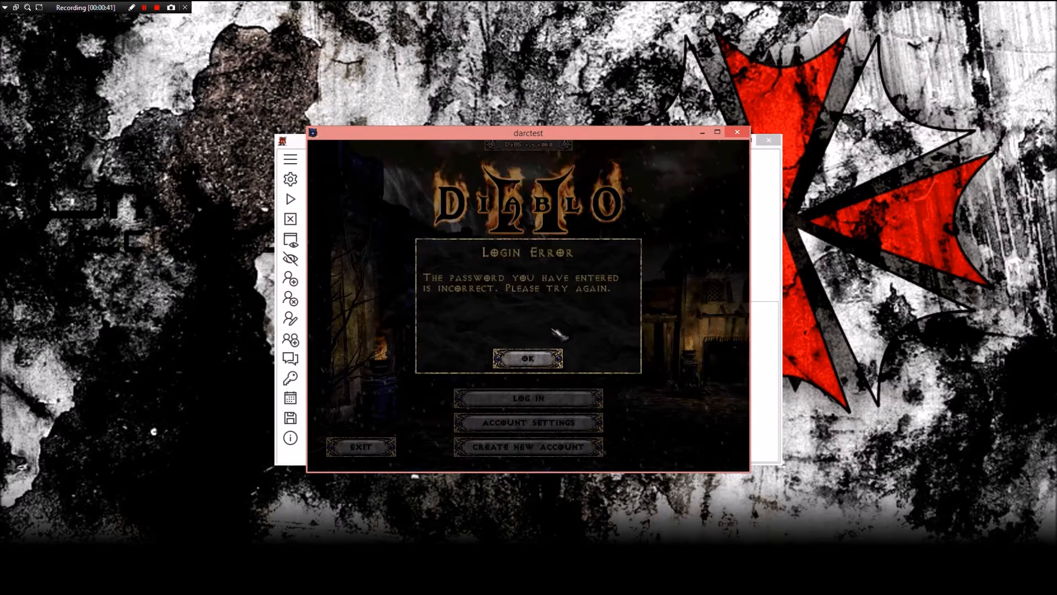
click(527, 357)
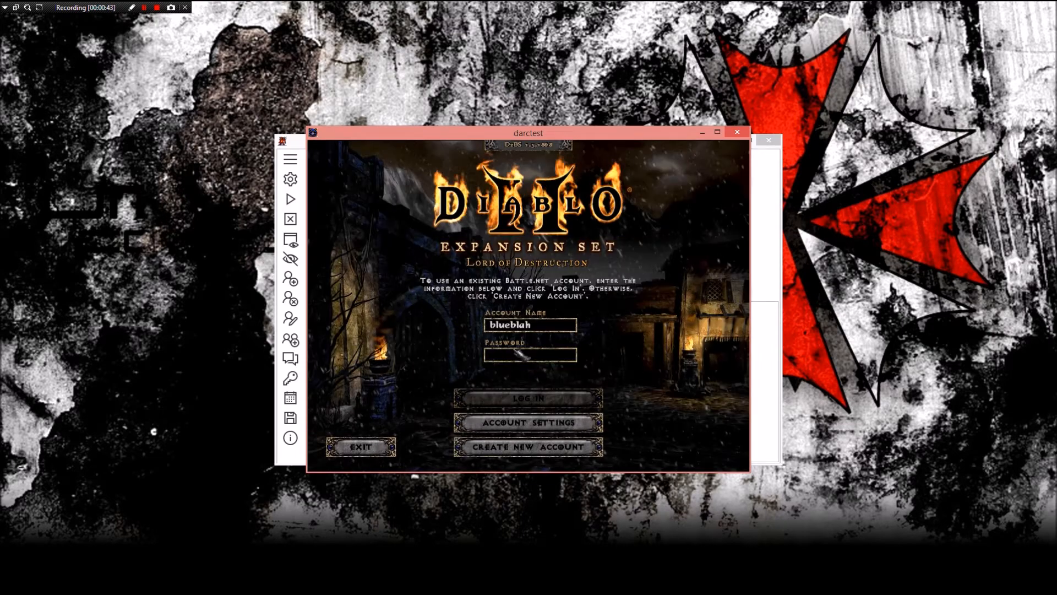
click(528, 397)
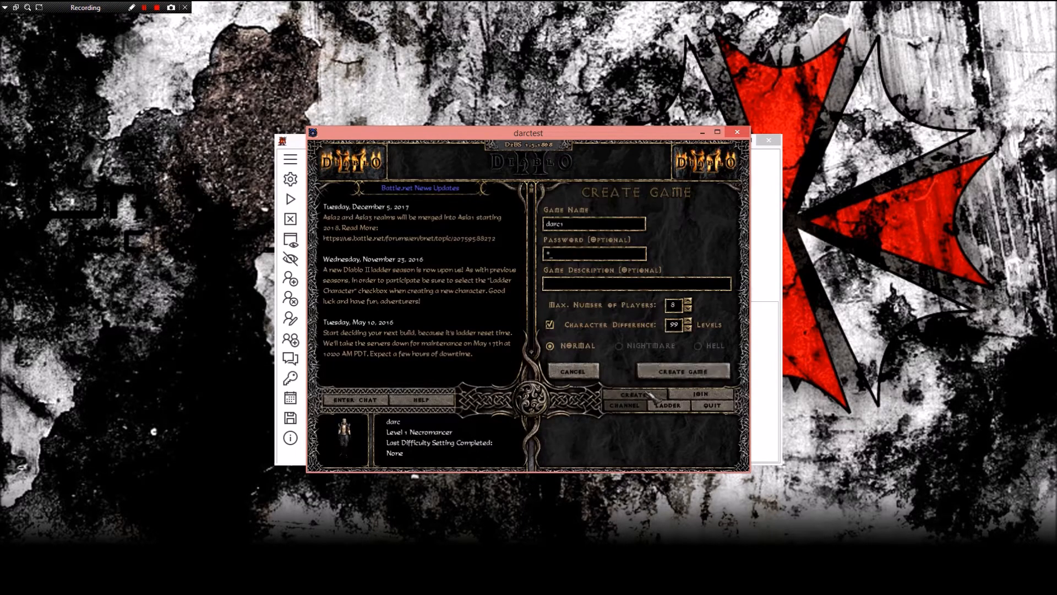
click(681, 371)
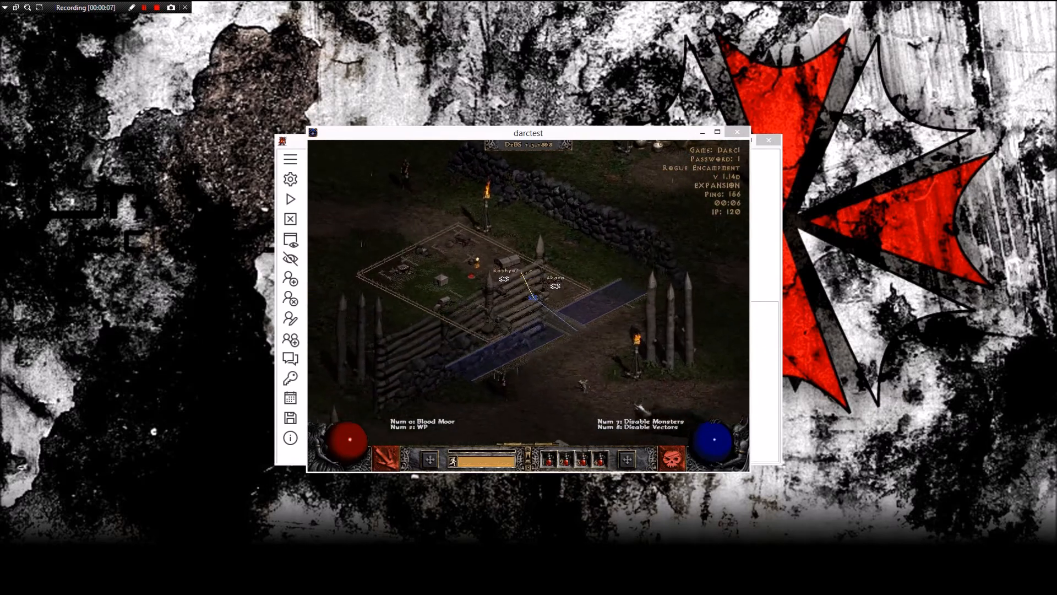
Step: Auto-walk the character from the Rogue Encampment out to the Blood Moor
click(531, 290)
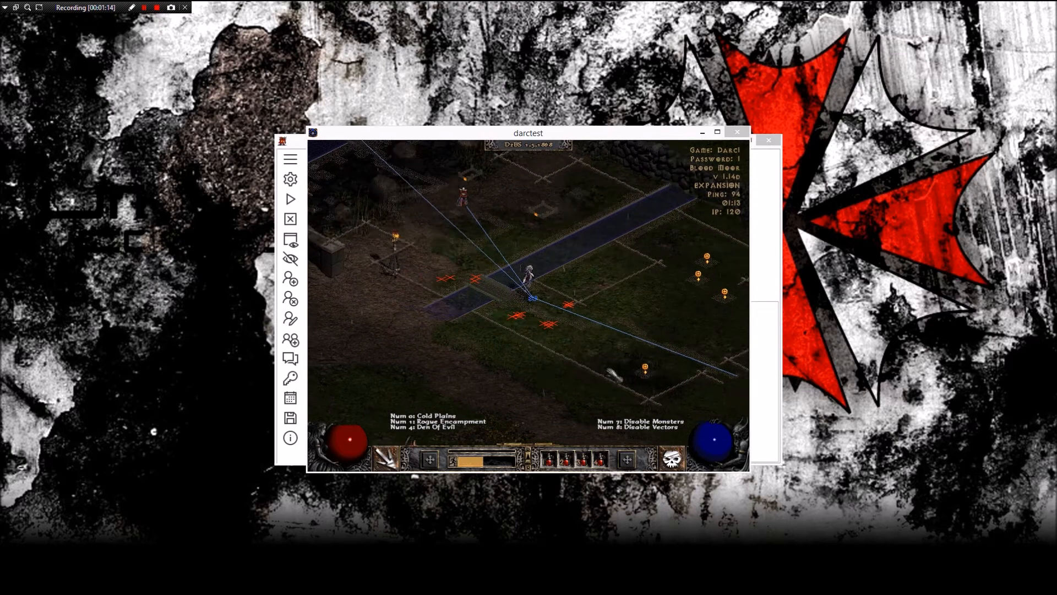
Step: Auto-walk the character deeper through the Blood Moor along the map-hack path toward Cold Plains
click(637, 297)
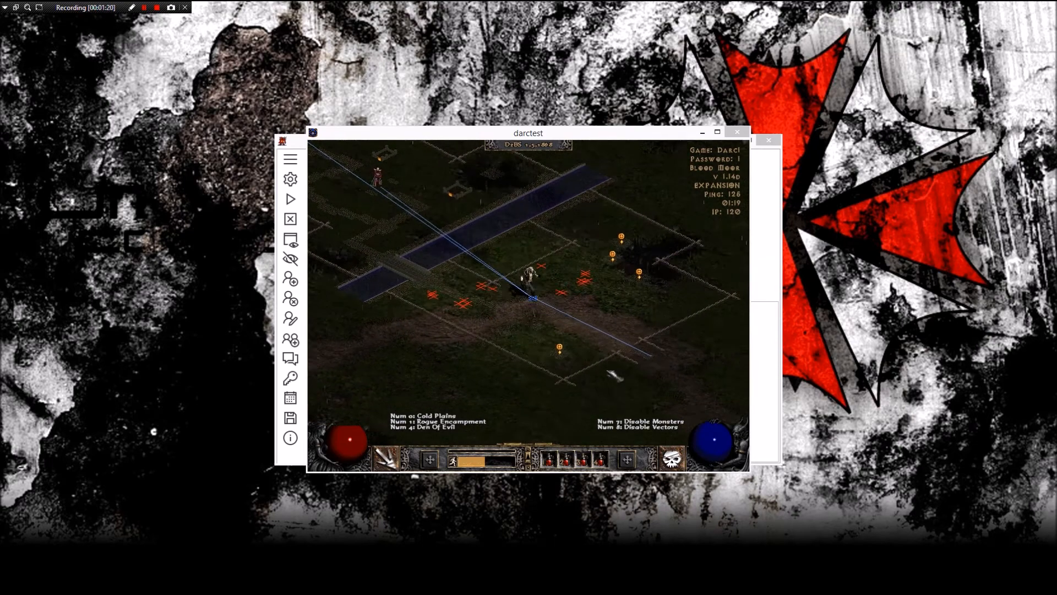
click(525, 290)
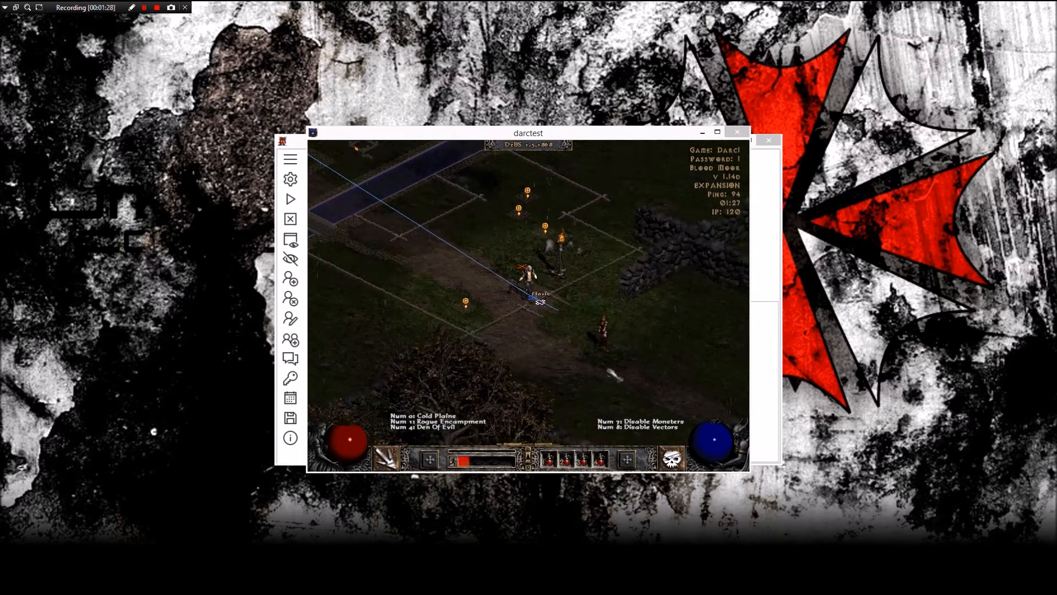
click(504, 259)
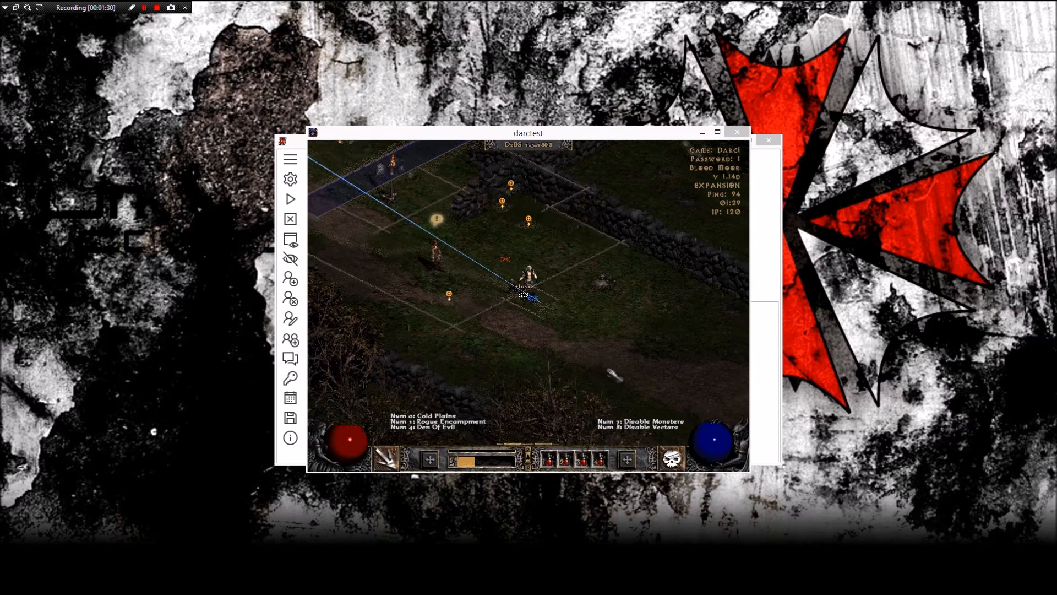